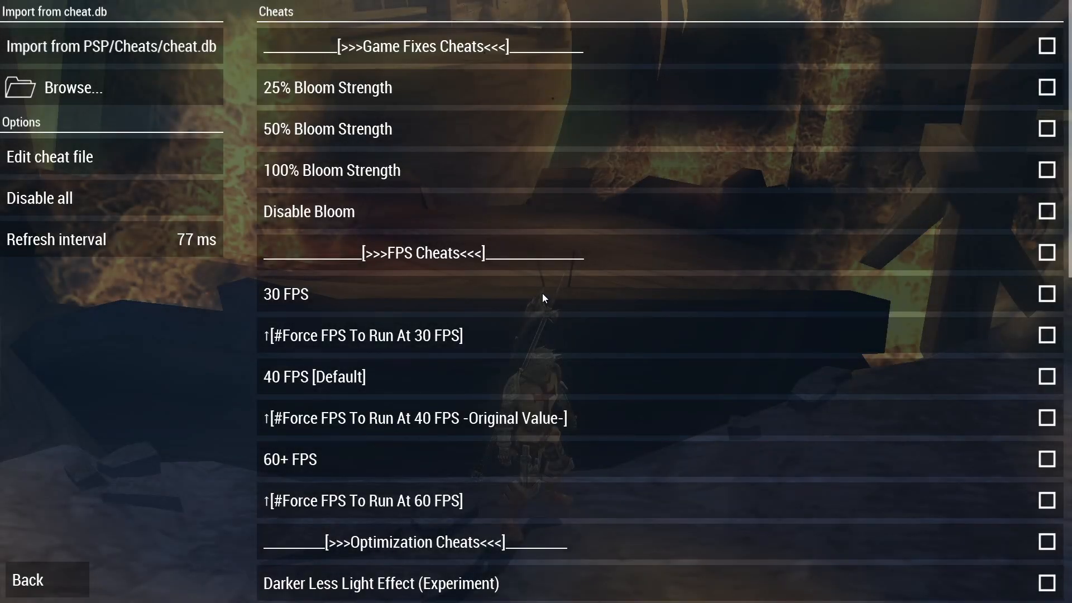
{"action": "mouse_move", "coordinate": [552, 271]}
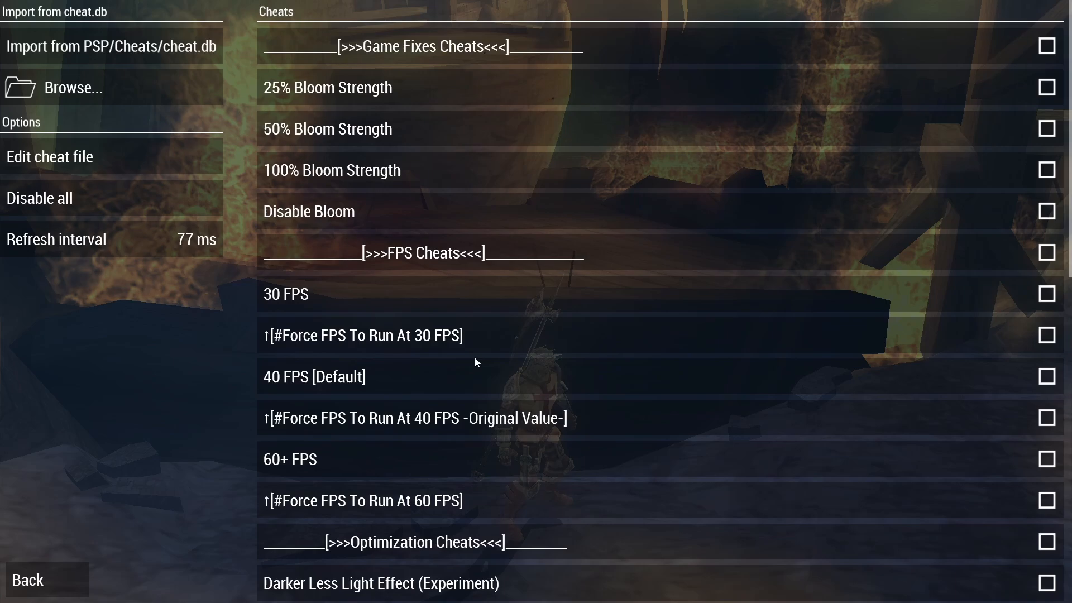
{"action": "mouse_move", "coordinate": [457, 341]}
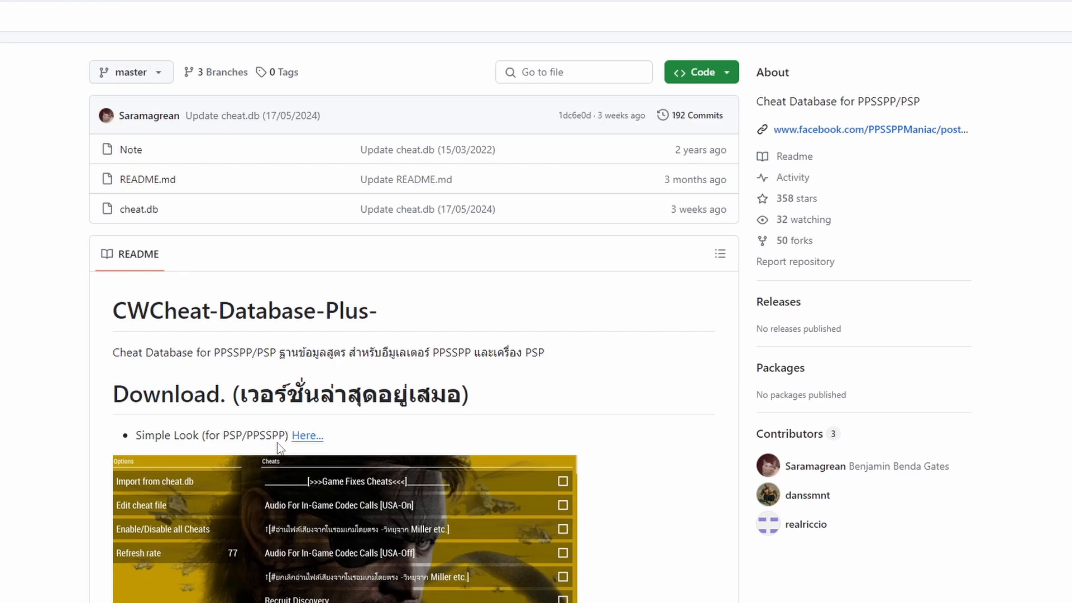
{"action": "mouse_move", "coordinate": [309, 423]}
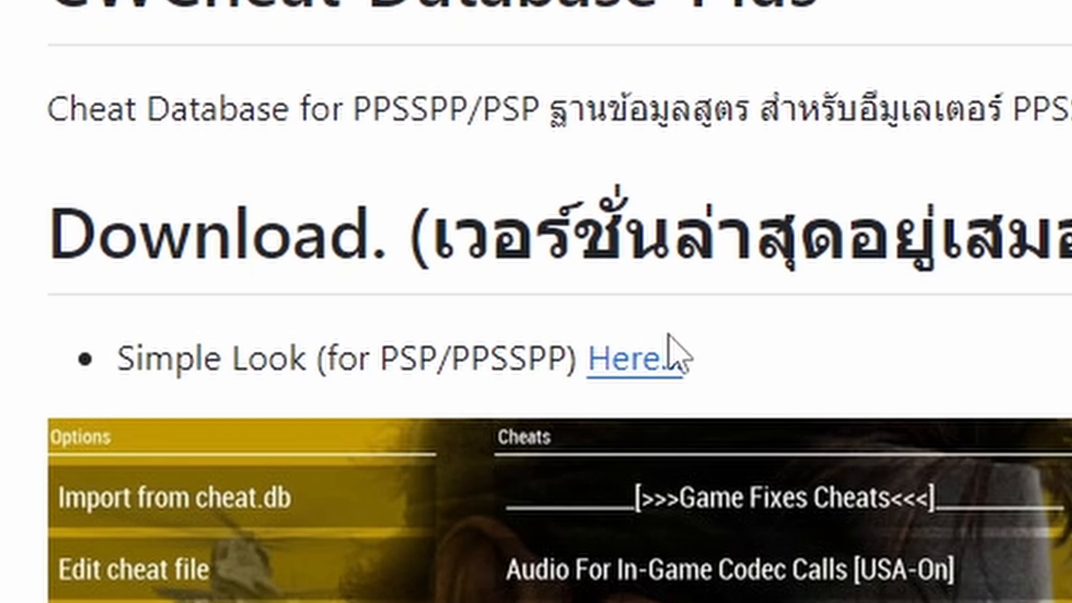
Step: Download the Simple Look cheat database via the 'Here...' link on the CWCheat-Database-Plus repo
{"action": "left_click", "coordinate": [628, 359]}
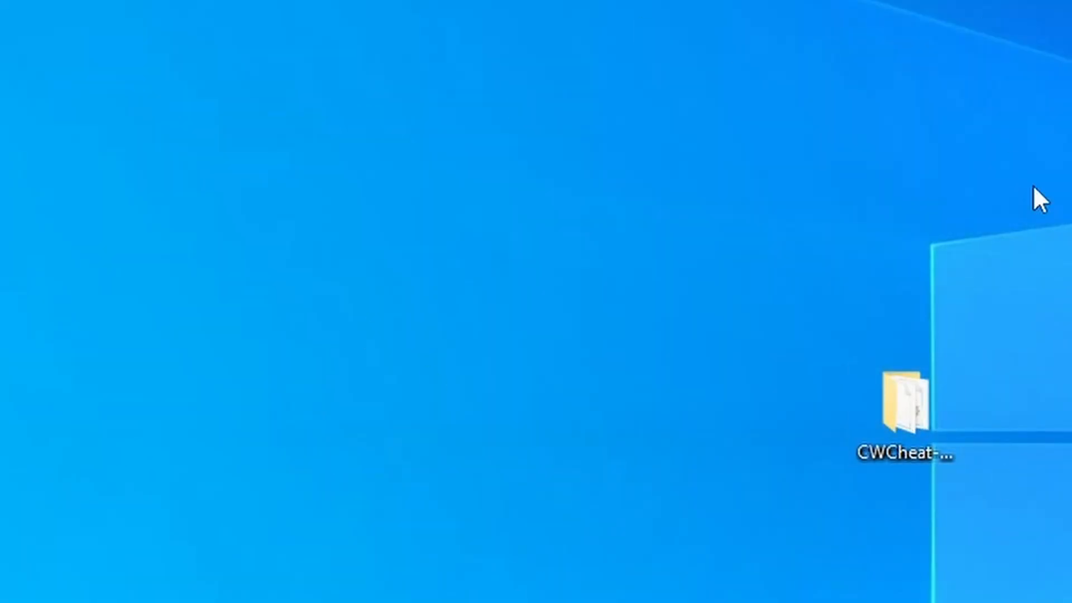
Step: Browse from the downloaded CWCheat folder into ppsspp_win > memstick > PSP > Cheats for the cheat file
{"action": "double_click", "coordinate": [906, 403]}
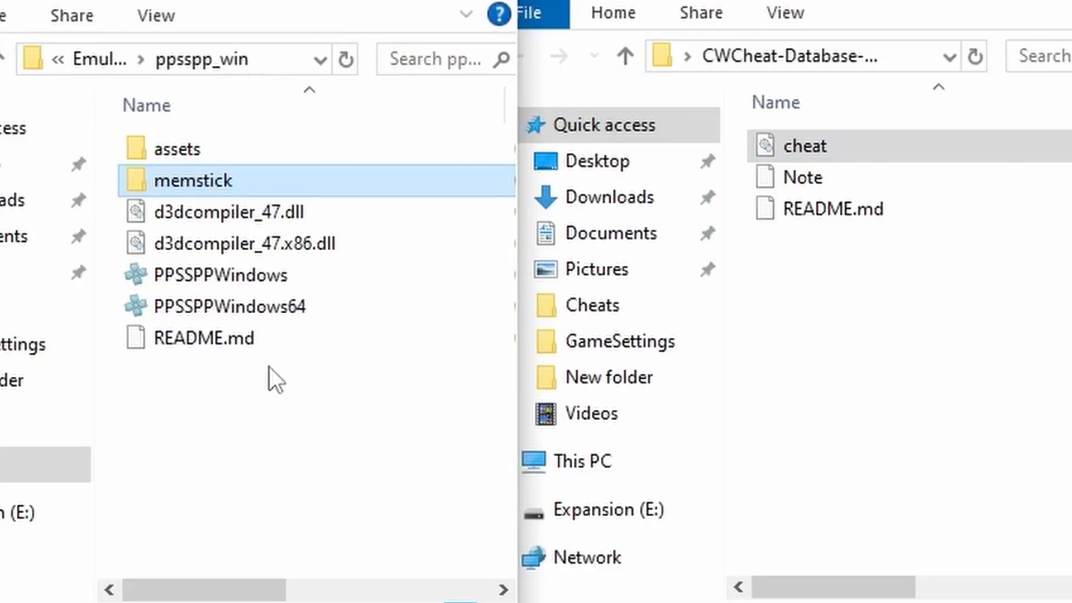
{"action": "double_click", "coordinate": [194, 180]}
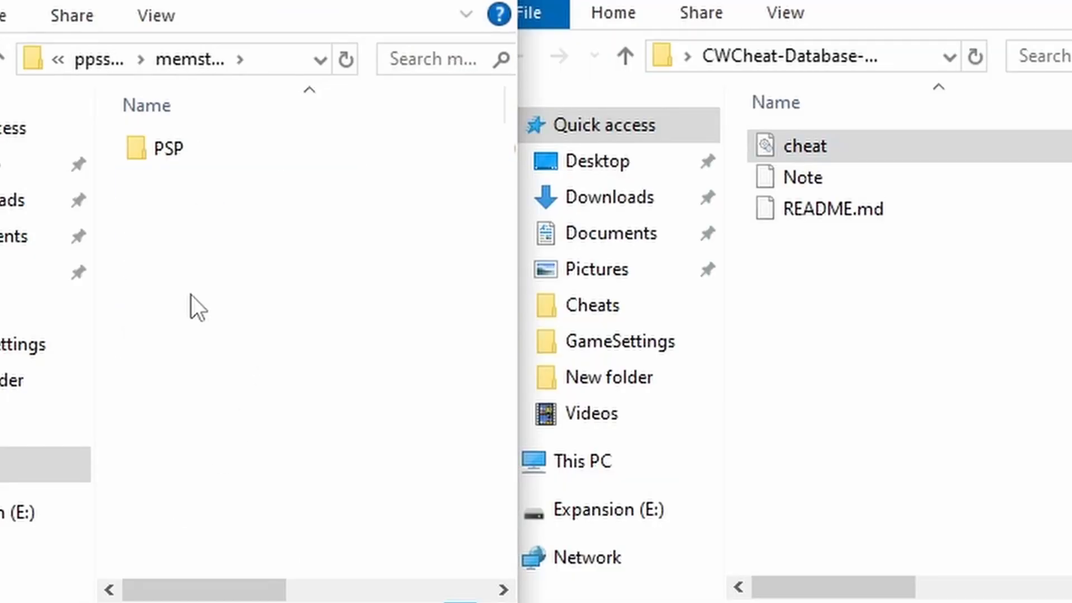
{"action": "double_click", "coordinate": [170, 149]}
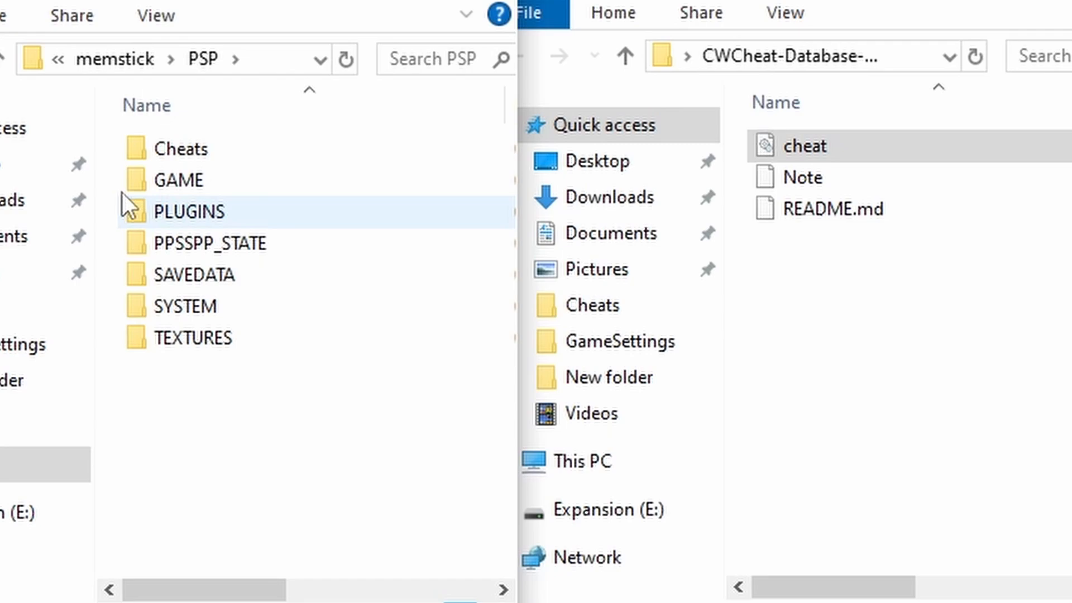
{"action": "left_click", "coordinate": [183, 149]}
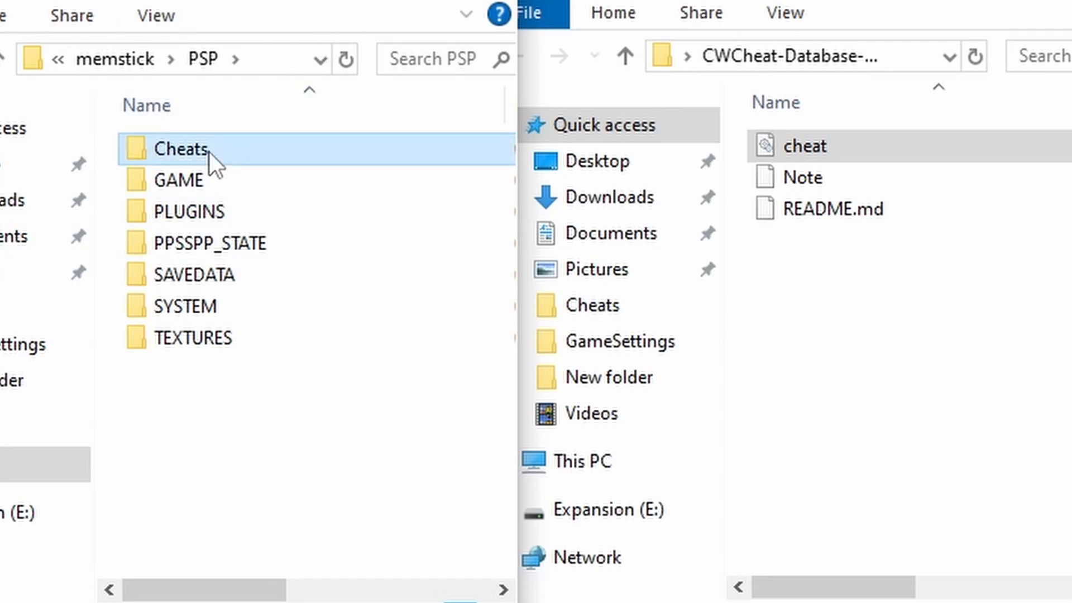
{"action": "double_click", "coordinate": [181, 149]}
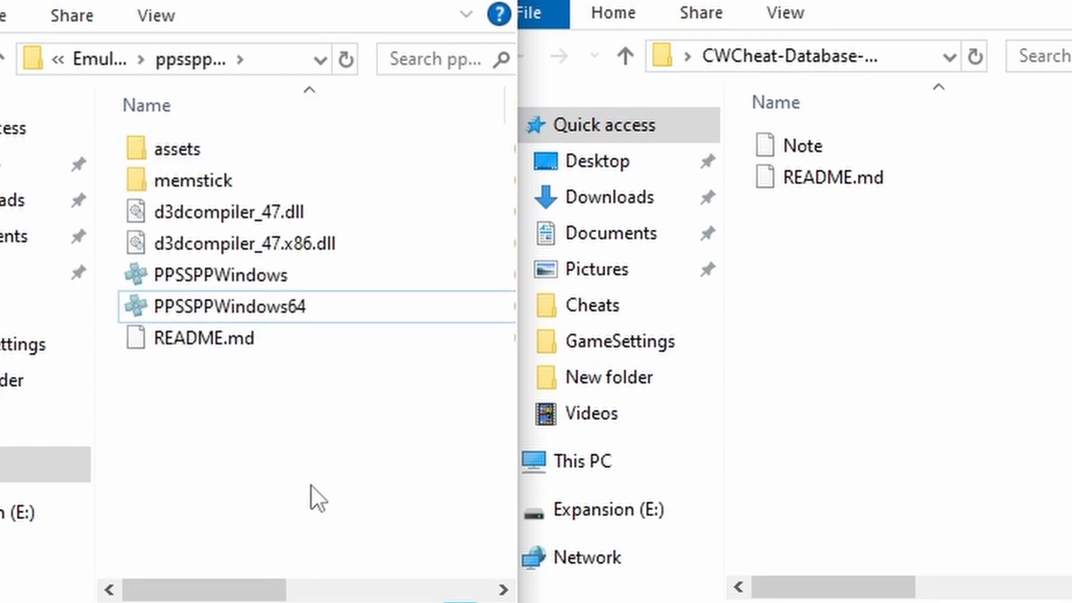
Step: Launch PPSSPPWindows64, confirm Enable cheats is on under System settings, and return to the game list
{"action": "left_click", "coordinate": [232, 306]}
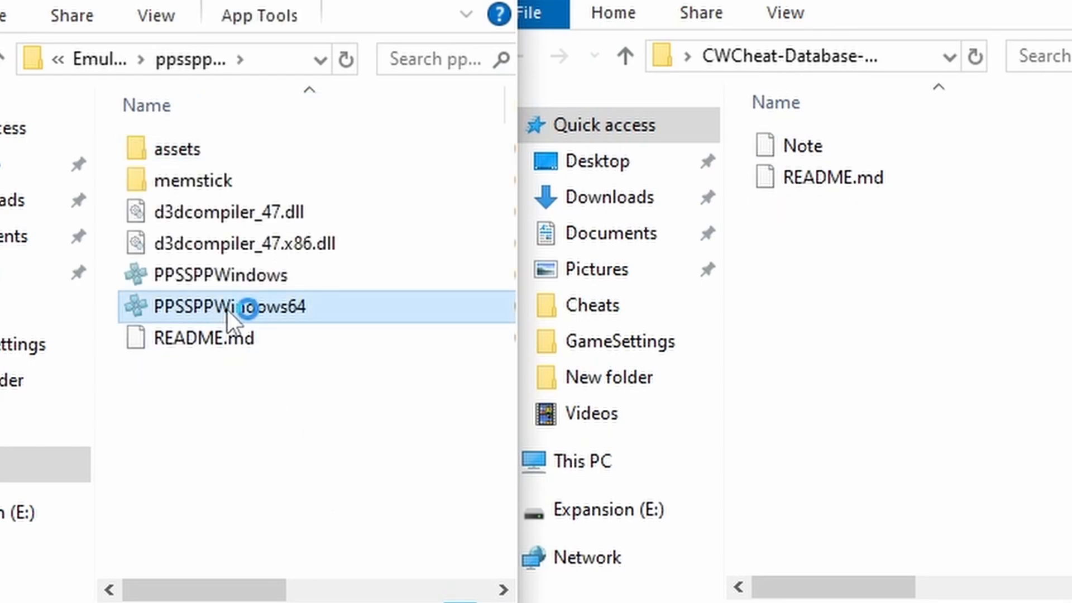
{"action": "double_click", "coordinate": [230, 305]}
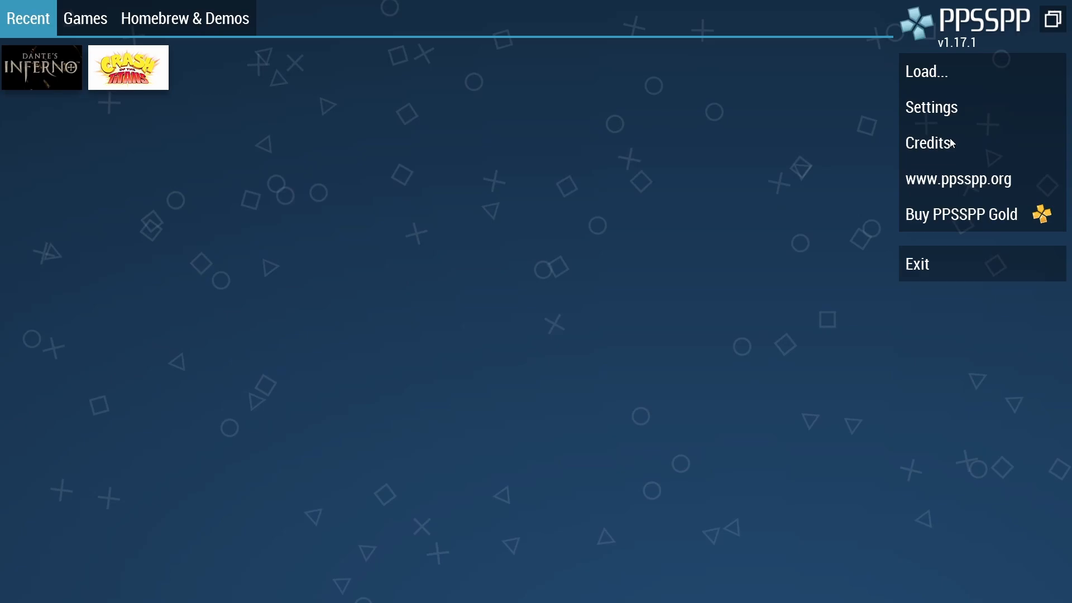
{"action": "left_click", "coordinate": [931, 106]}
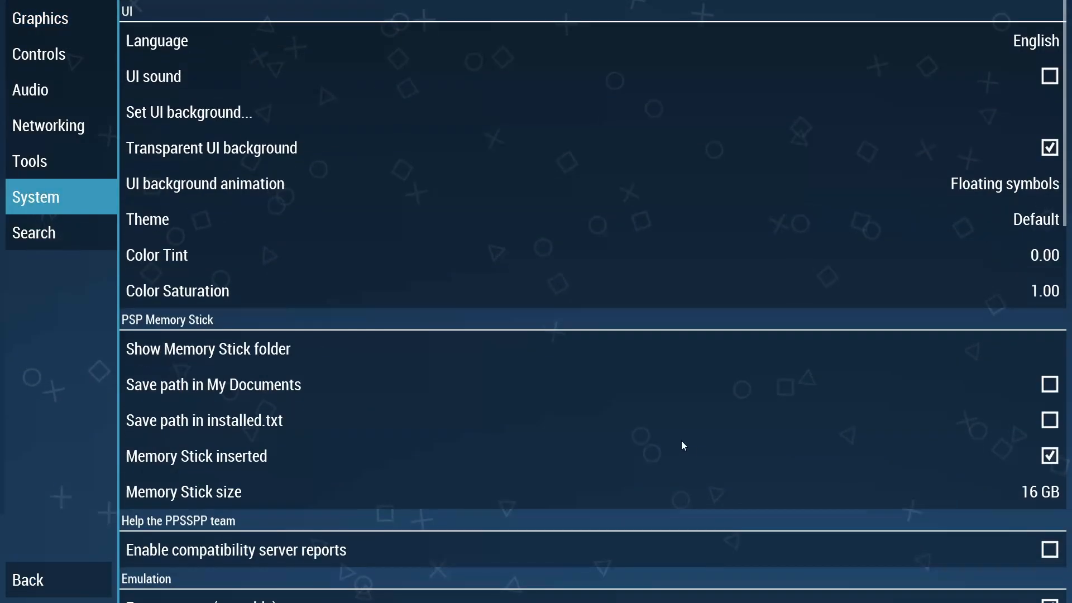
{"action": "scroll", "scroll_direction": "down", "scroll_amount": 3}
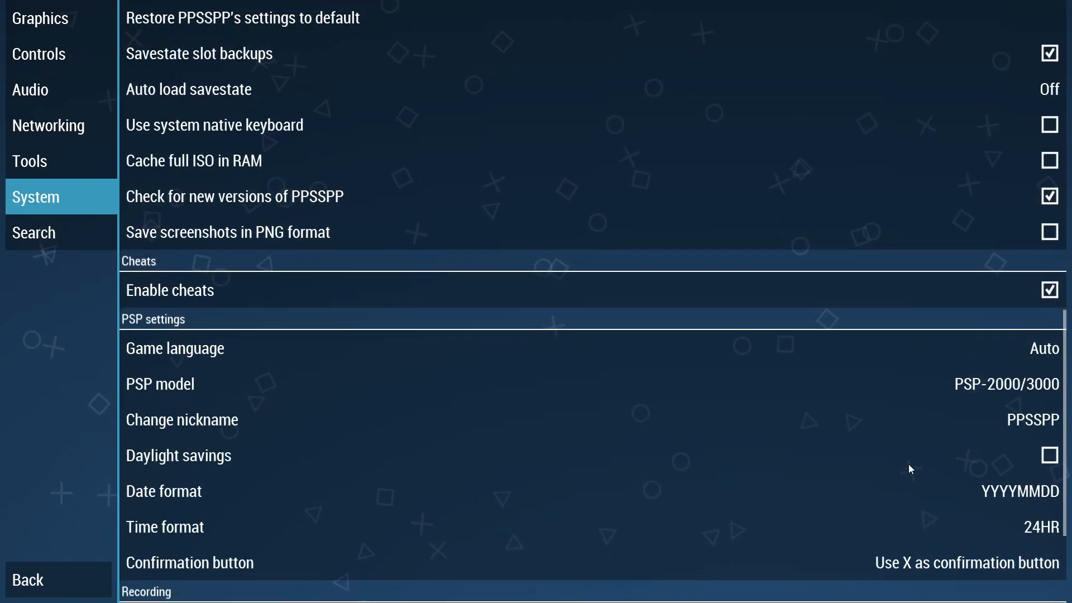
{"action": "left_click", "coordinate": [28, 579]}
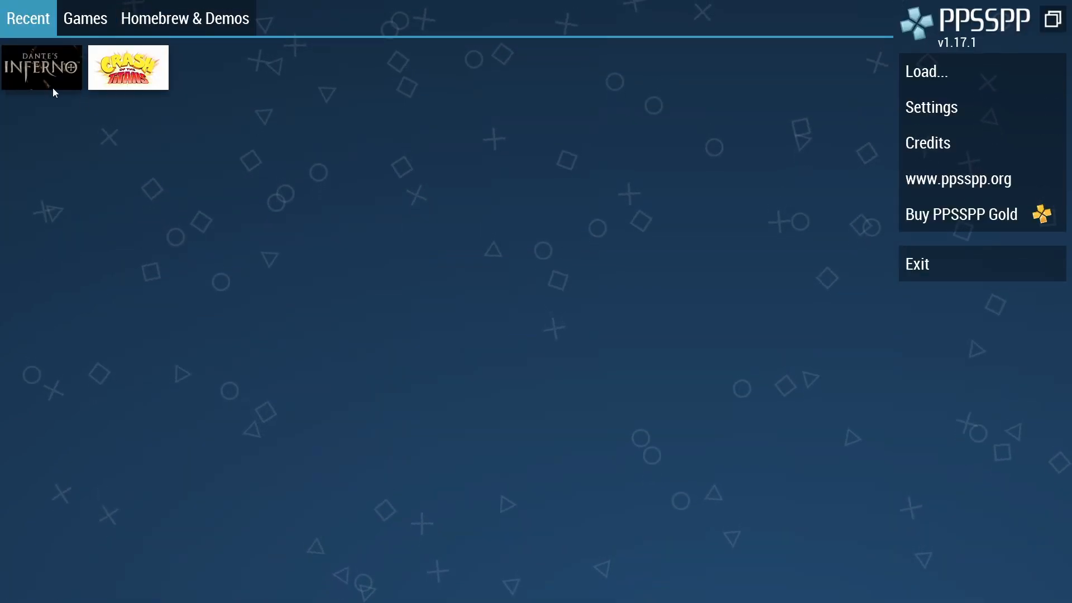
Step: Start Dante's Inferno from Recent and bring up its empty Cheats screen from the pause menu
{"action": "double_click", "coordinate": [42, 67]}
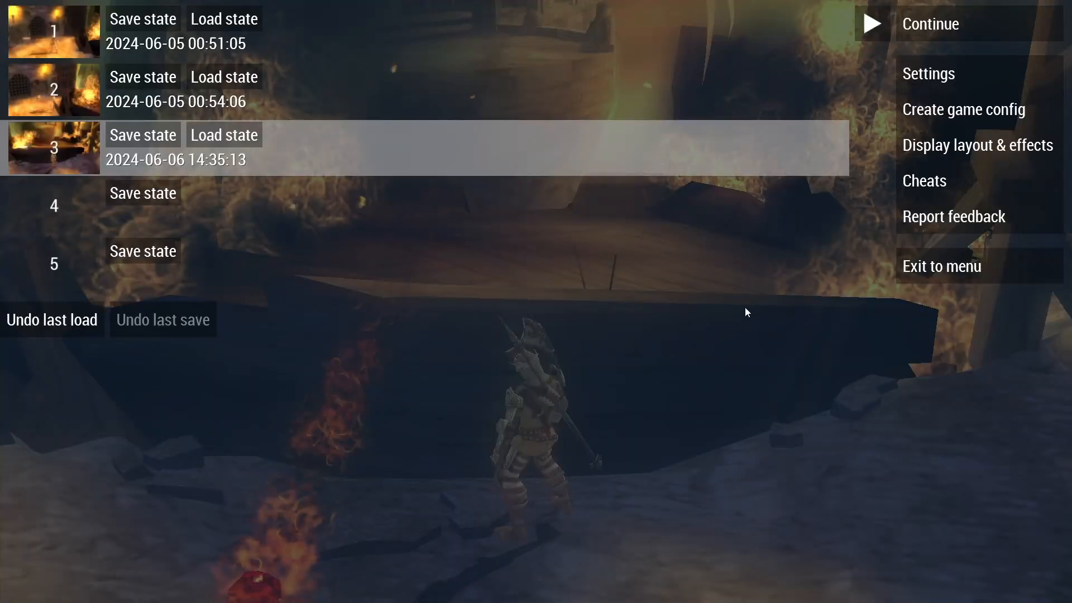
{"action": "mouse_move", "coordinate": [891, 137]}
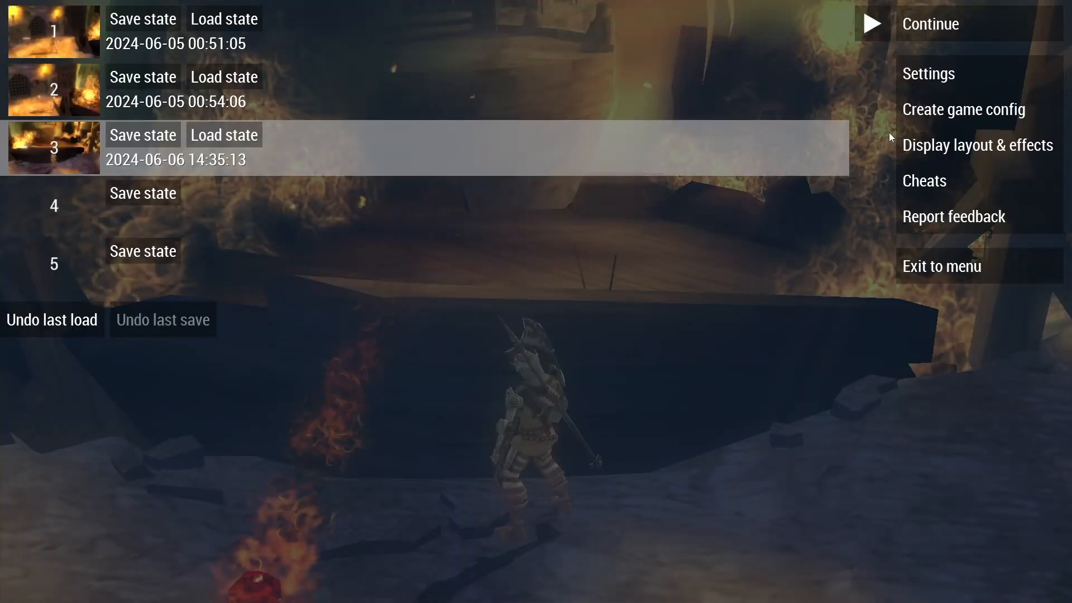
{"action": "left_click", "coordinate": [925, 180]}
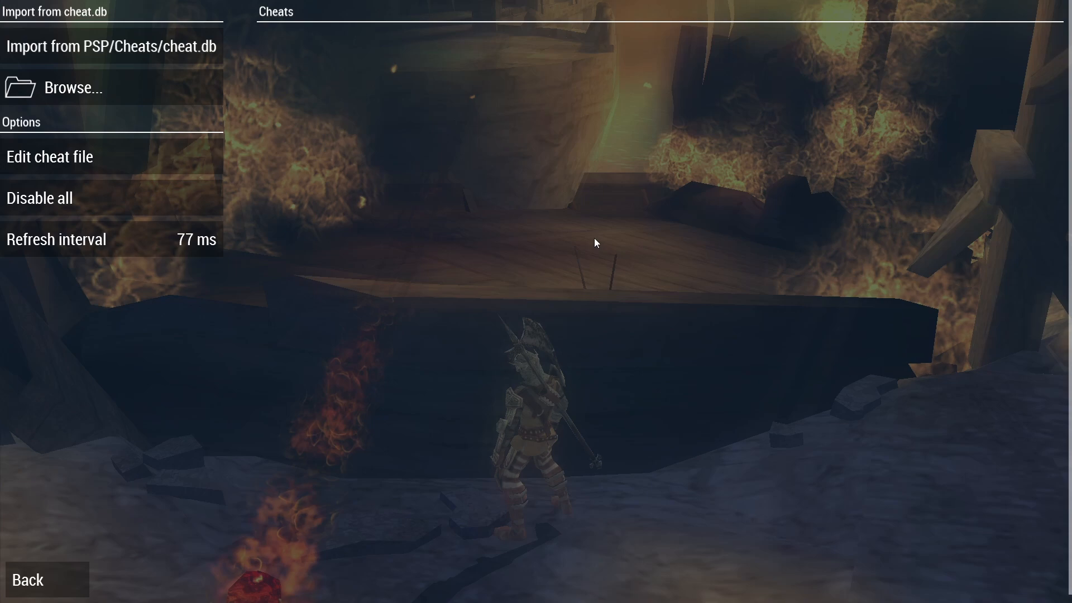
{"action": "mouse_move", "coordinate": [838, 247]}
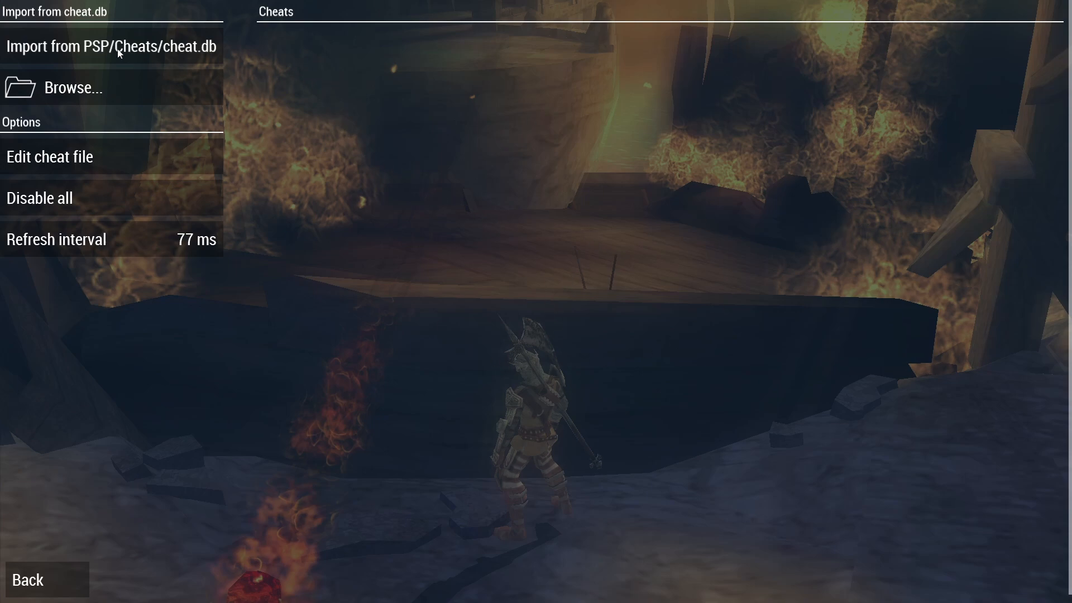
Step: Import cheats from PSP/Cheats/cheat.db so bloom strength and FPS options appear in the list
{"action": "left_click", "coordinate": [109, 46]}
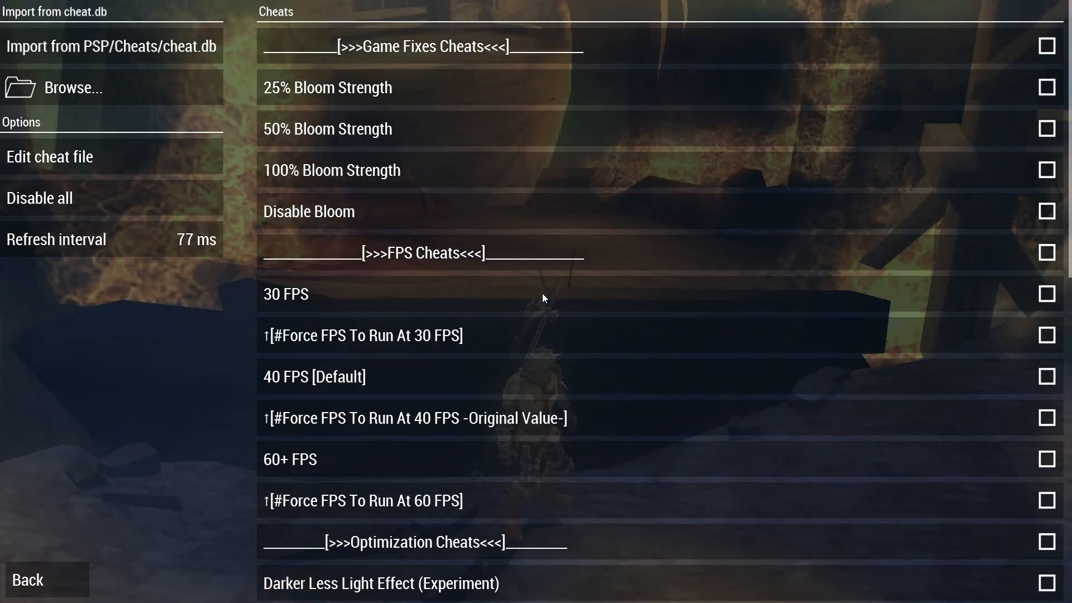
{"action": "mouse_move", "coordinate": [552, 270]}
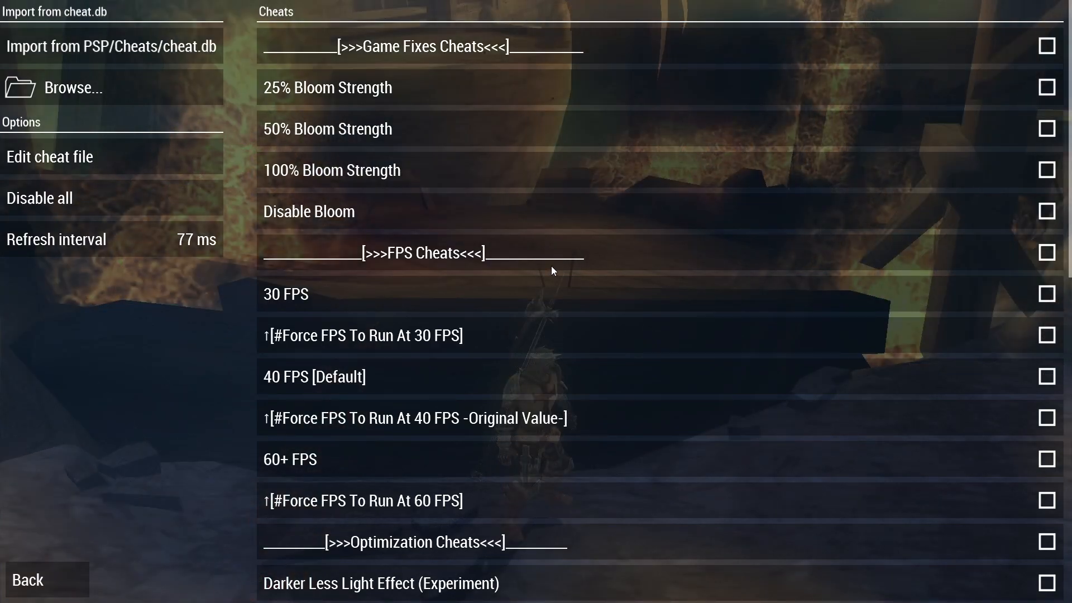